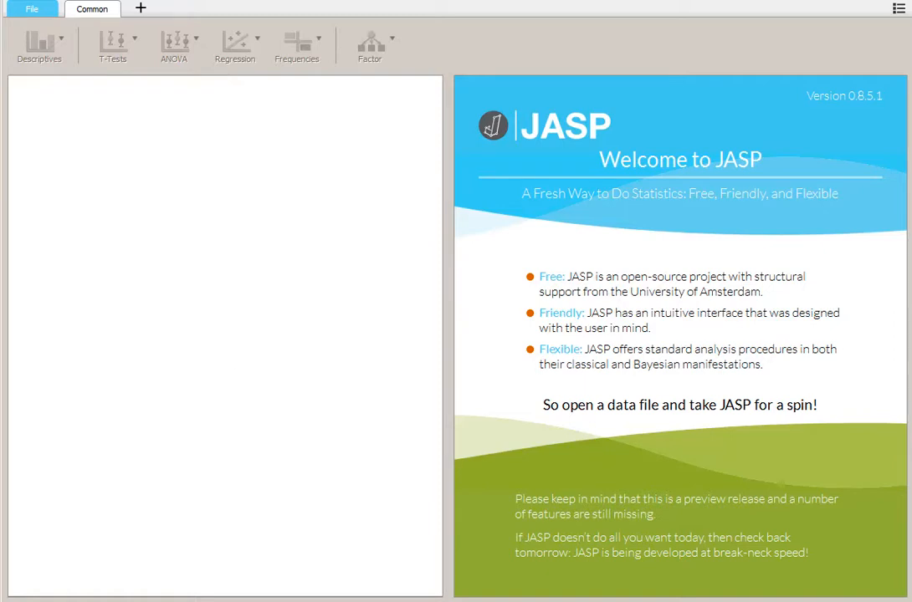
Open the recent data file Fake.txt from the File menu
{"action": "left_click", "coordinate": [32, 9]}
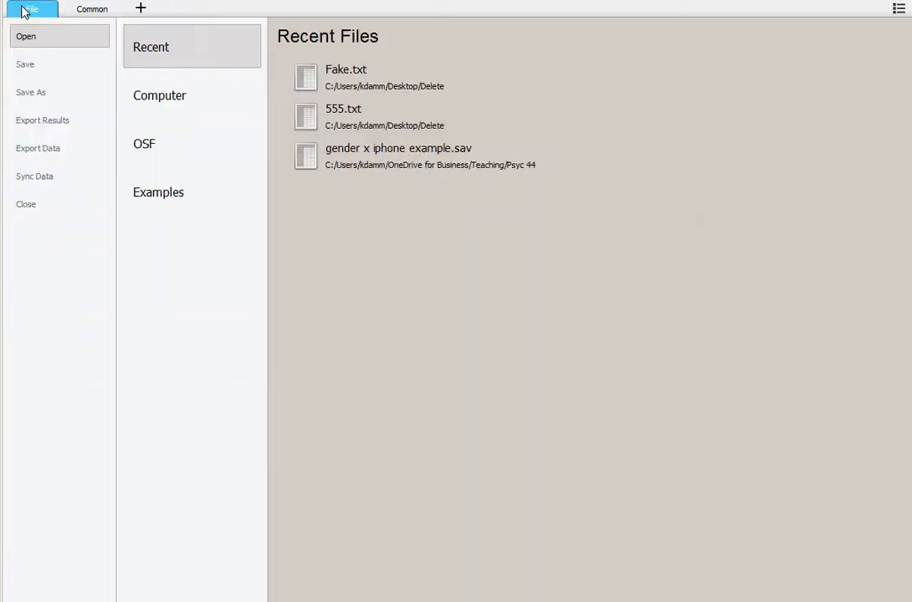
{"action": "left_click", "coordinate": [159, 95]}
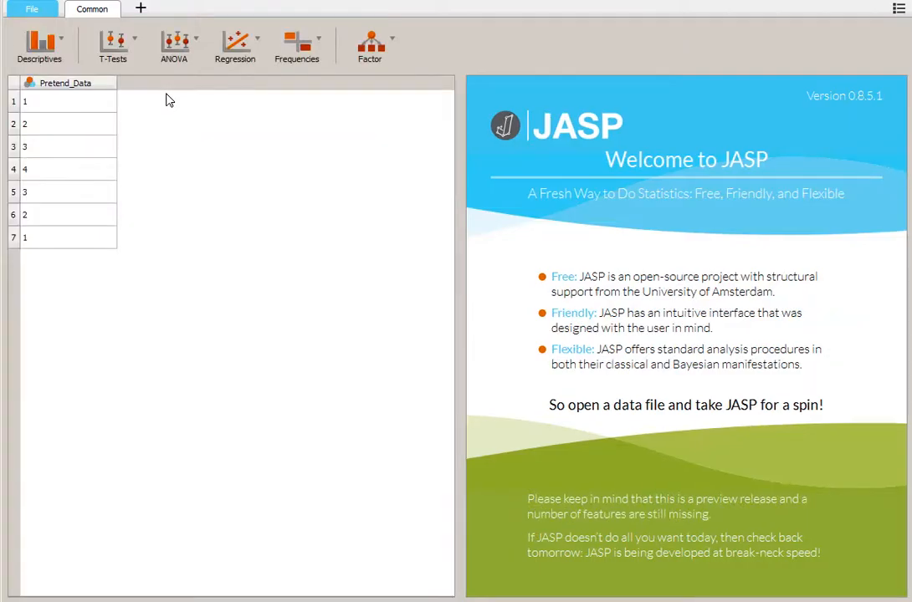
{"action": "mouse_move", "coordinate": [96, 230]}
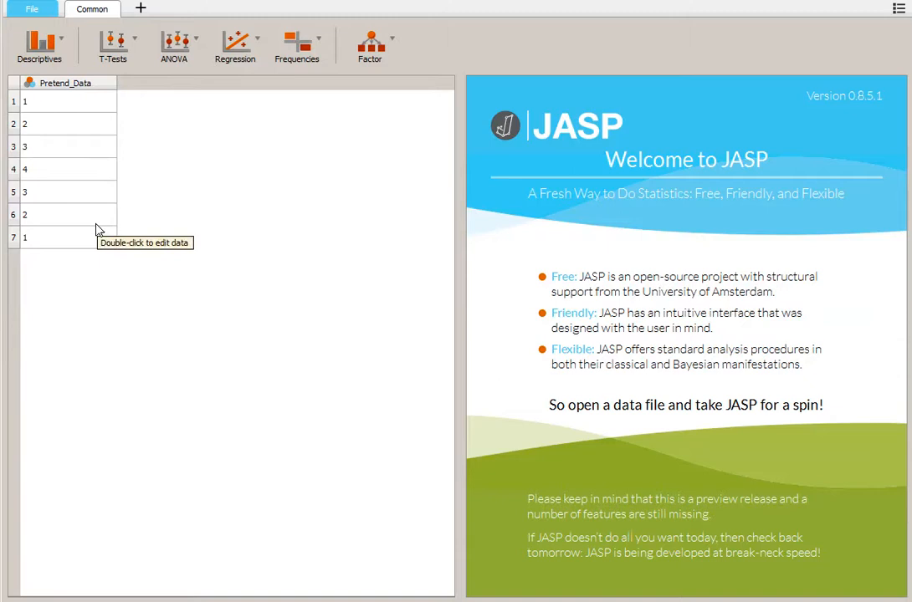
Run Descriptive Statistics on the Pretend_Data variable
{"action": "left_click", "coordinate": [40, 46]}
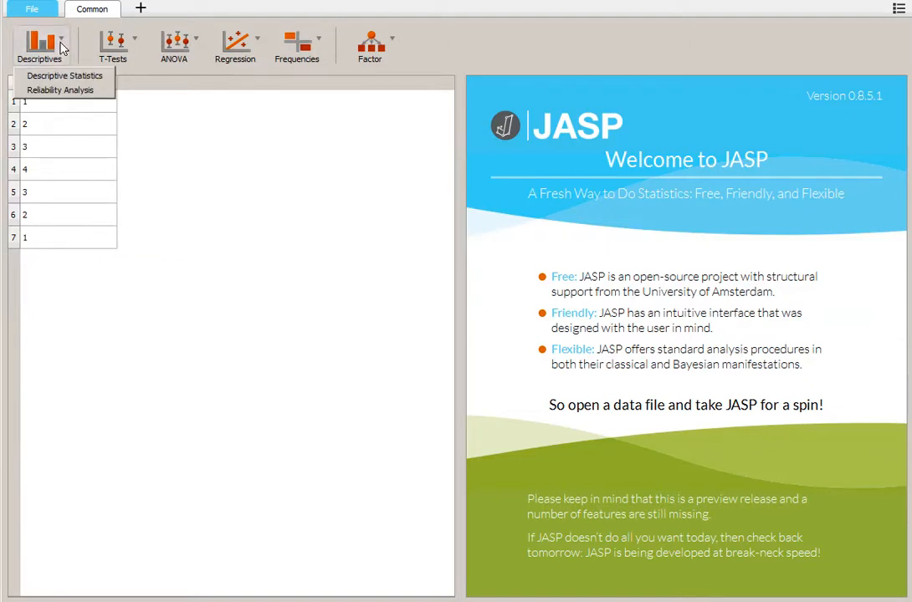
{"action": "mouse_move", "coordinate": [65, 76]}
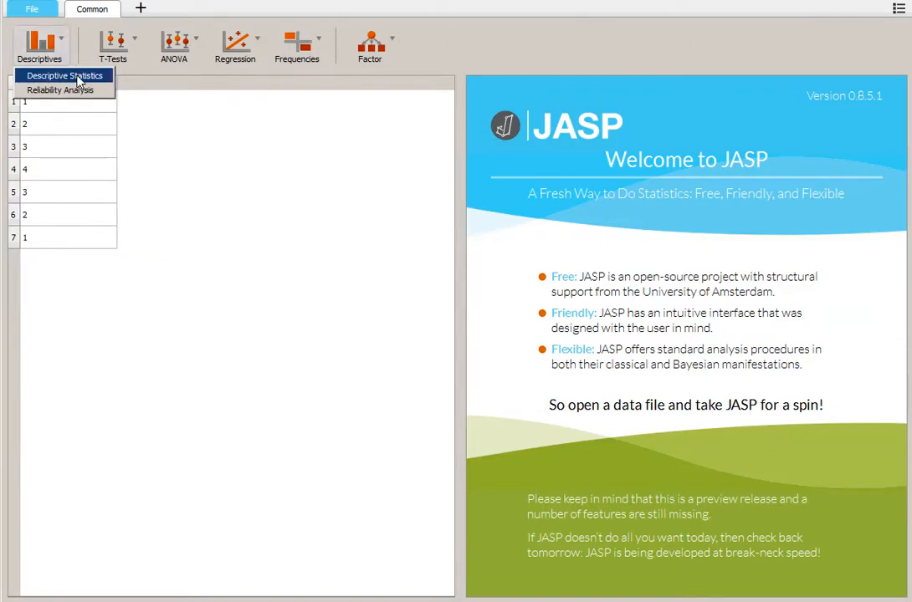
{"action": "left_click", "coordinate": [65, 76]}
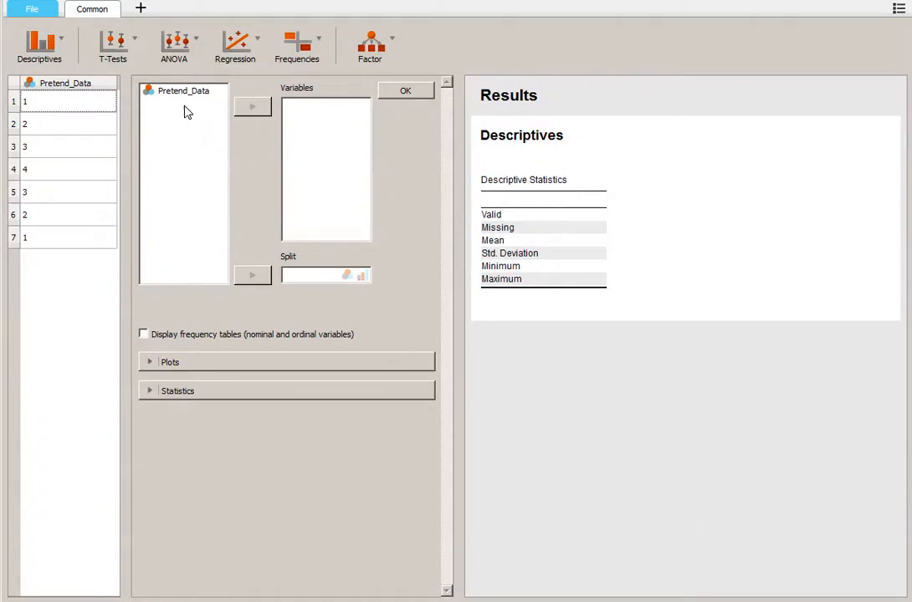
{"action": "mouse_move", "coordinate": [186, 93]}
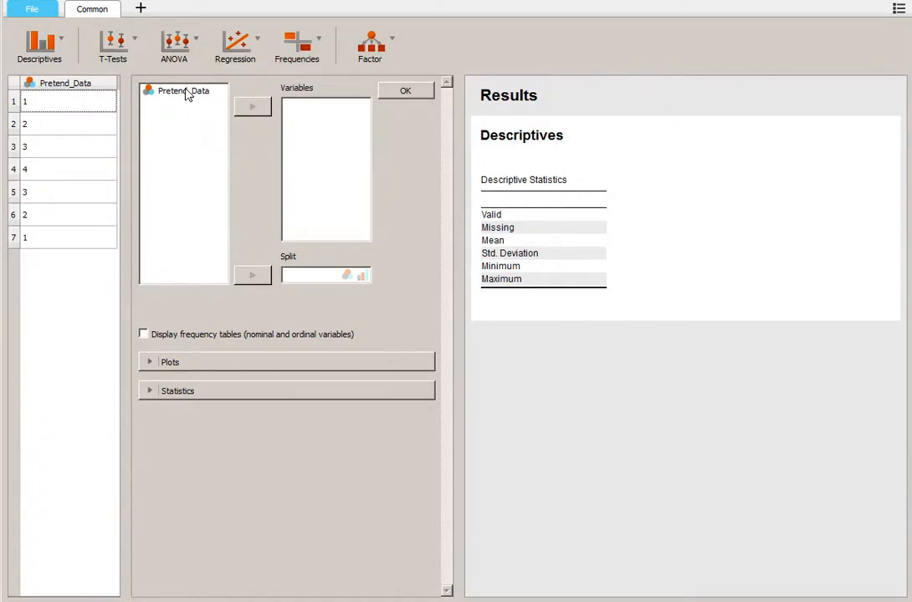
{"action": "left_click", "coordinate": [183, 90]}
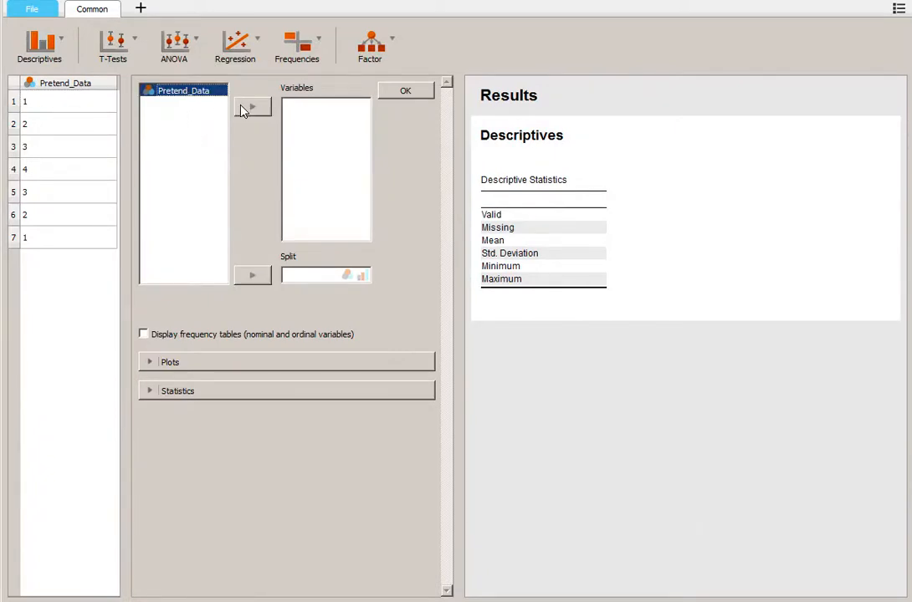
{"action": "left_click", "coordinate": [252, 106]}
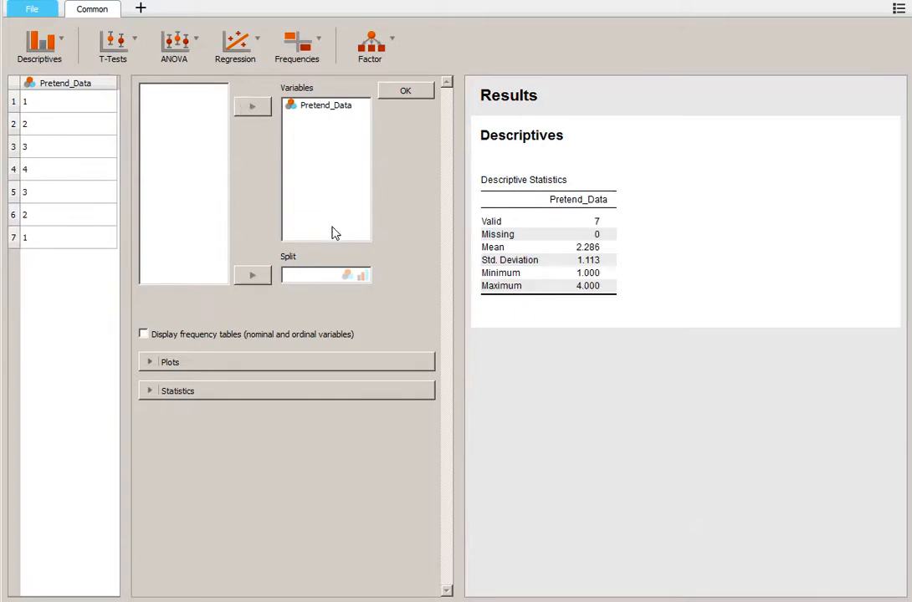
{"action": "mouse_move", "coordinate": [184, 102]}
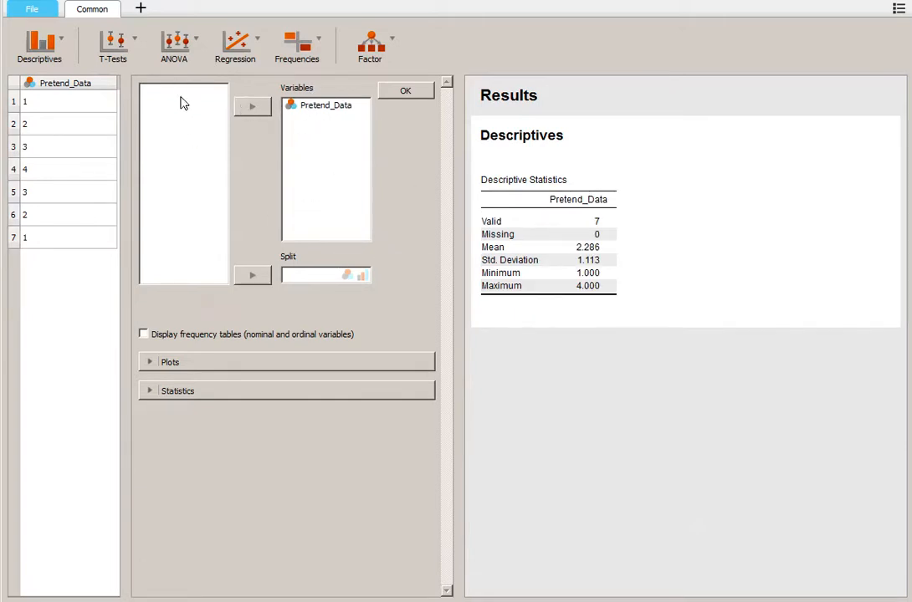
{"action": "mouse_move", "coordinate": [307, 159]}
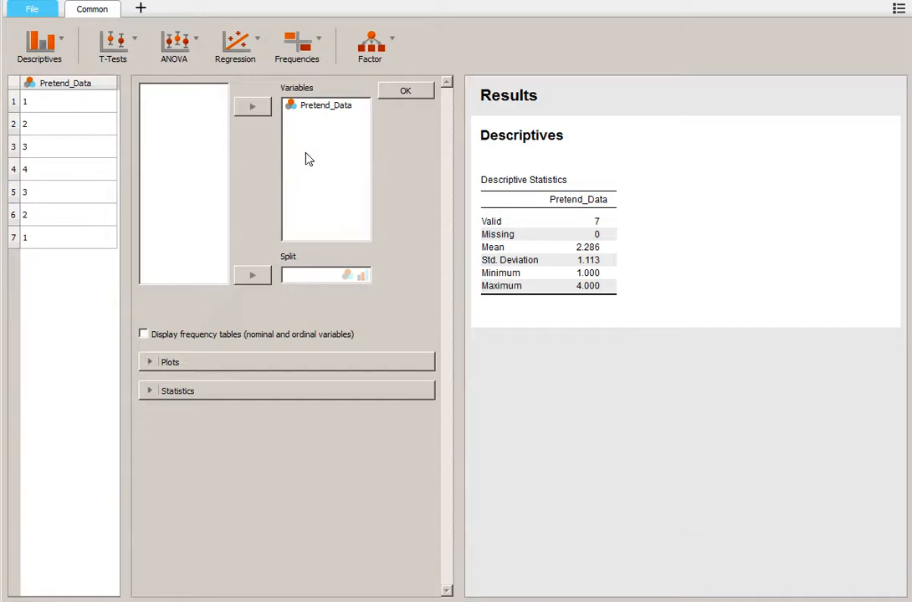
{"action": "mouse_move", "coordinate": [310, 159]}
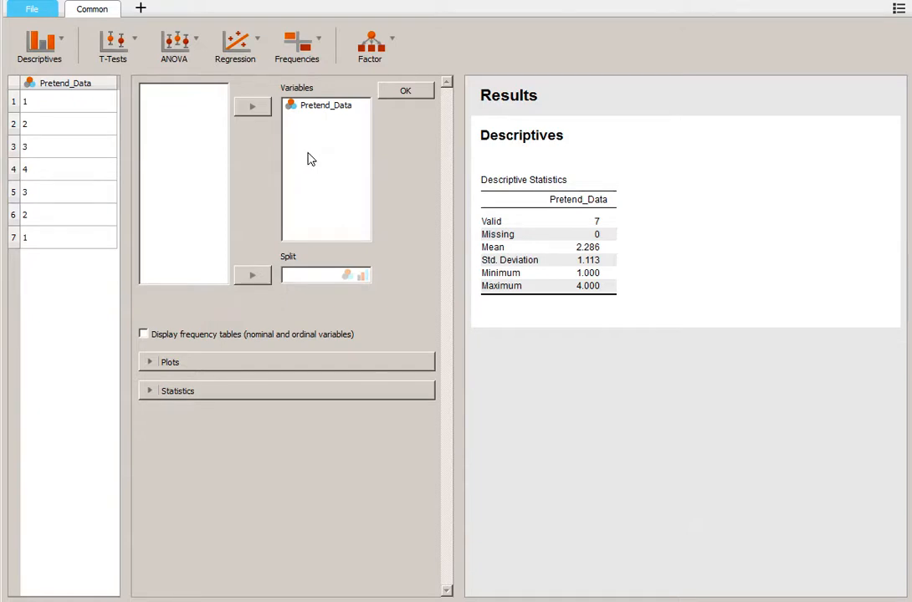
{"action": "mouse_move", "coordinate": [621, 232]}
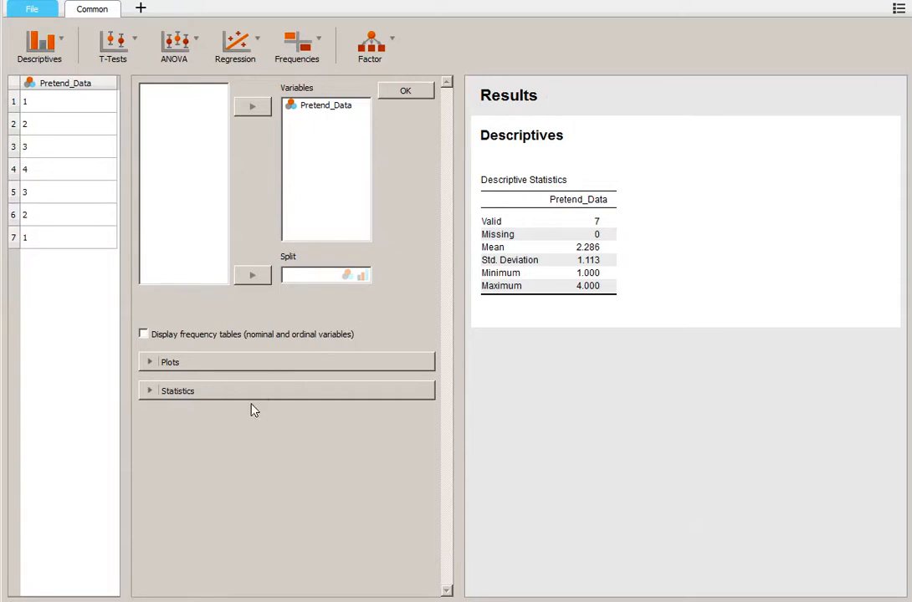
Add median, mode and range statistics to the descriptives table, then close the options
{"action": "left_click", "coordinate": [177, 391]}
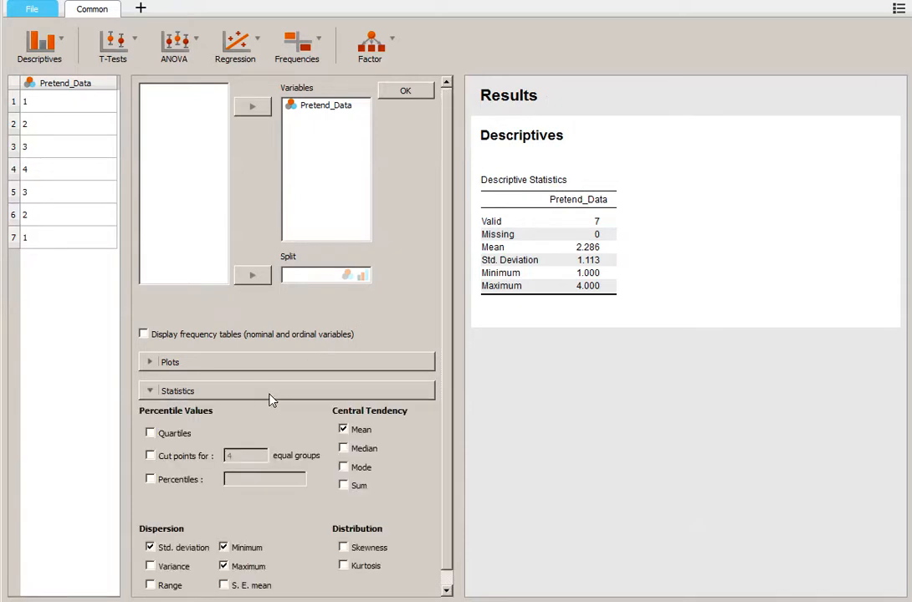
{"action": "left_click", "coordinate": [343, 448]}
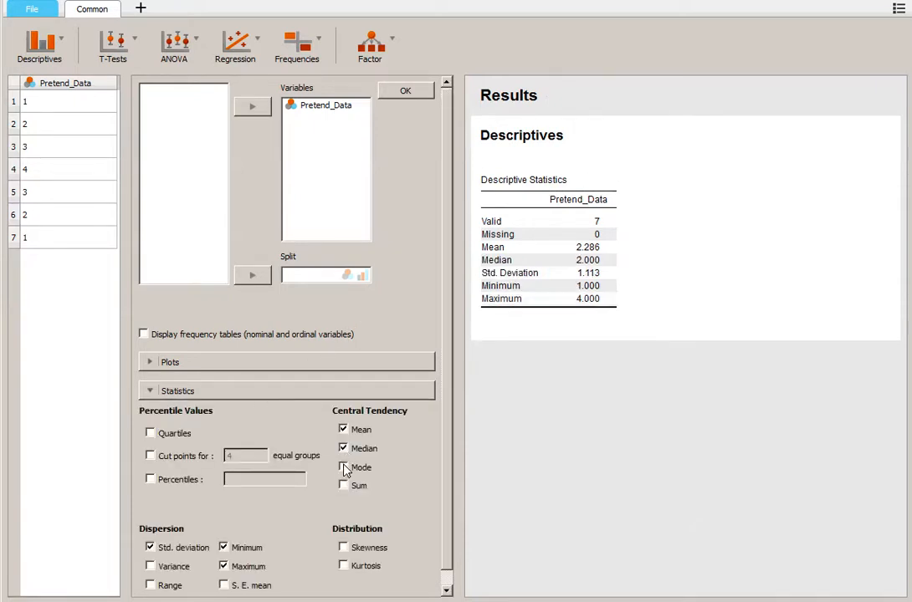
{"action": "left_click", "coordinate": [343, 467]}
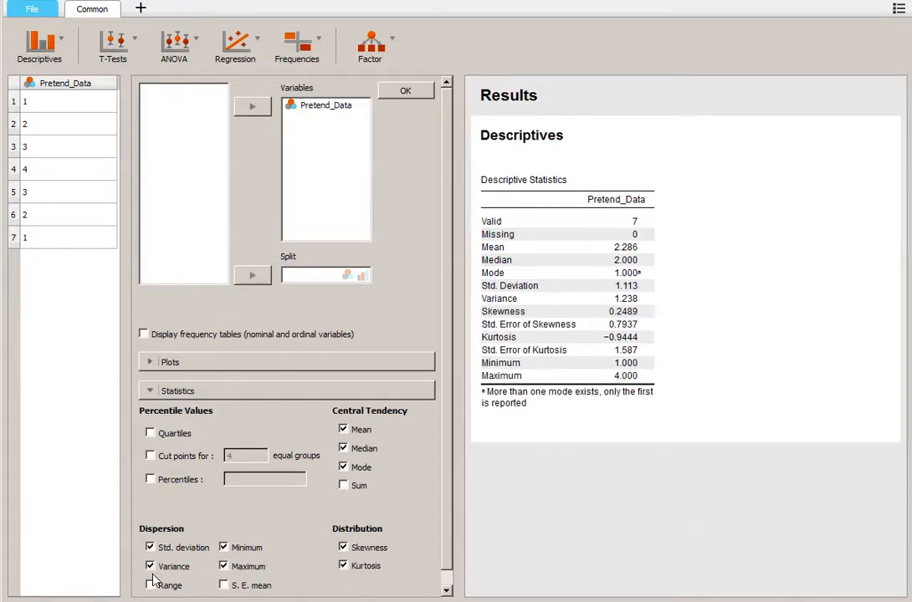
{"action": "left_click", "coordinate": [150, 585]}
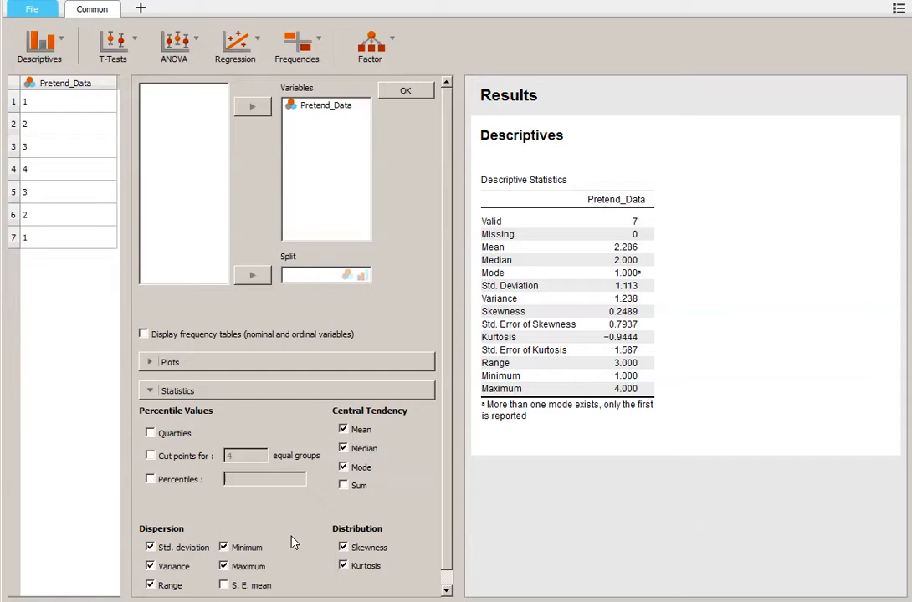
{"action": "mouse_move", "coordinate": [355, 319]}
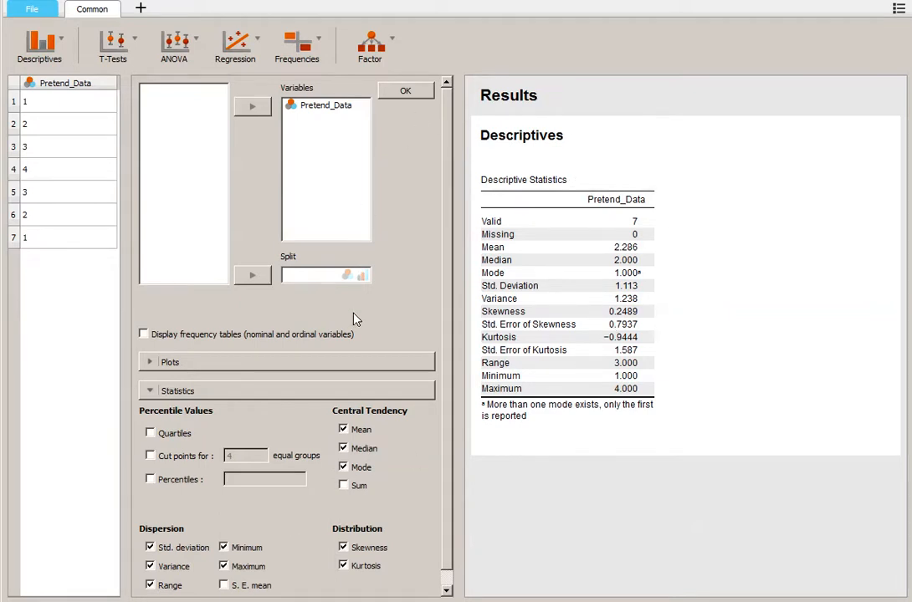
{"action": "left_click", "coordinate": [406, 91]}
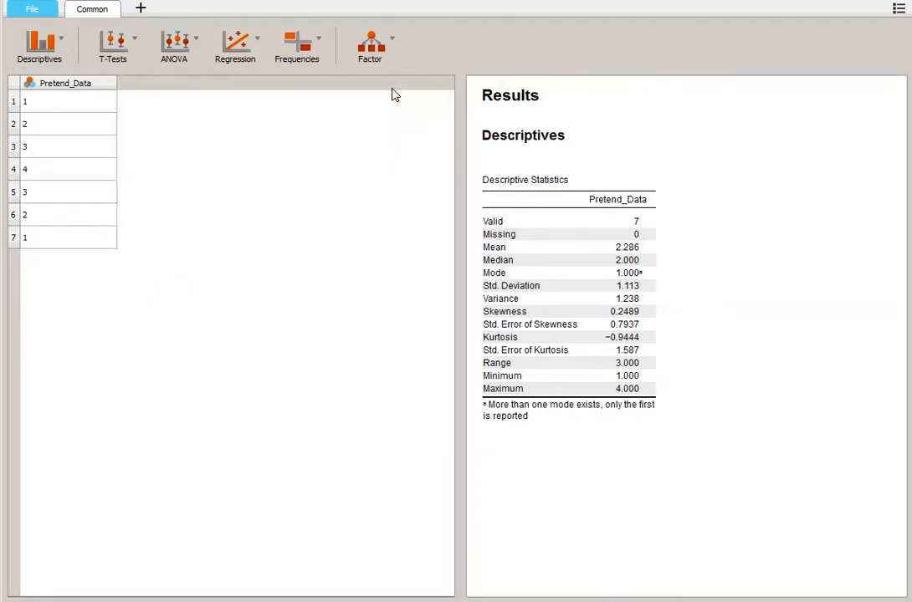
{"action": "mouse_move", "coordinate": [46, 139]}
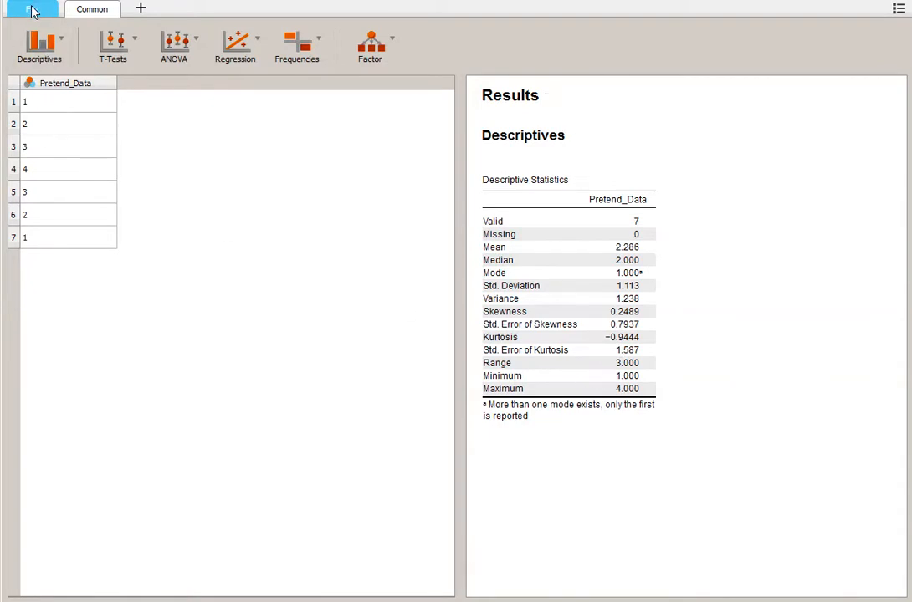
Start exporting the data as CSV, then cancel without saving
{"action": "left_click", "coordinate": [31, 8]}
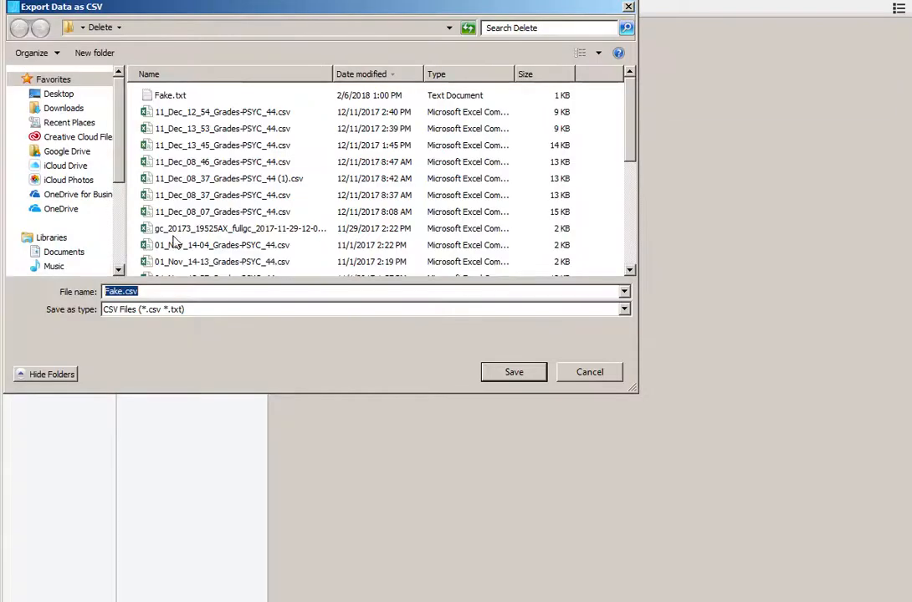
{"action": "left_click", "coordinate": [622, 309]}
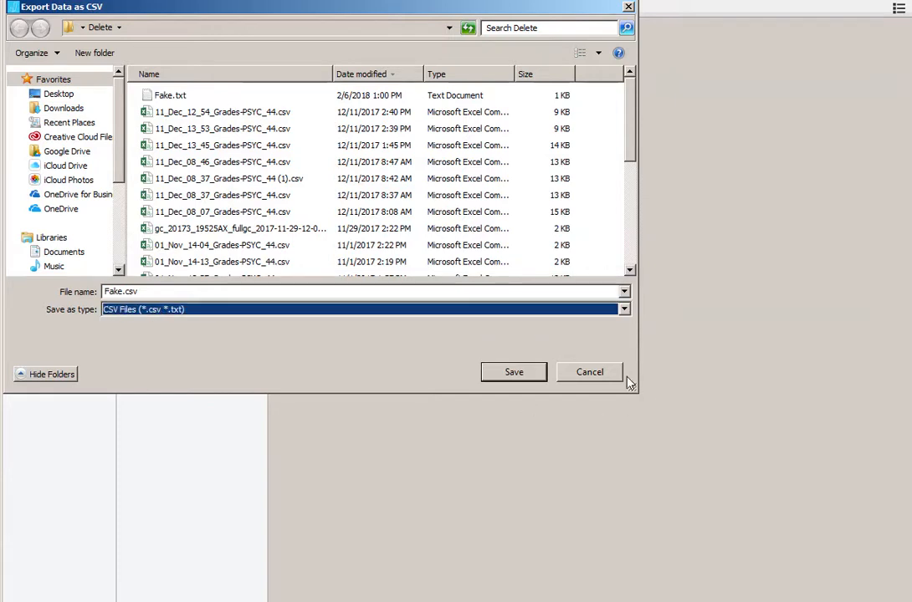
{"action": "left_click", "coordinate": [589, 372]}
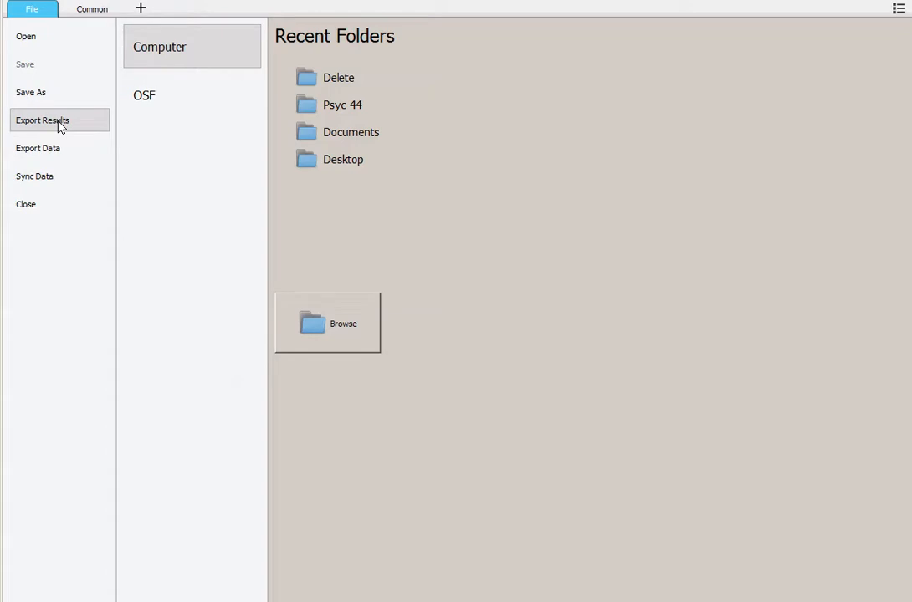
{"action": "mouse_move", "coordinate": [336, 324]}
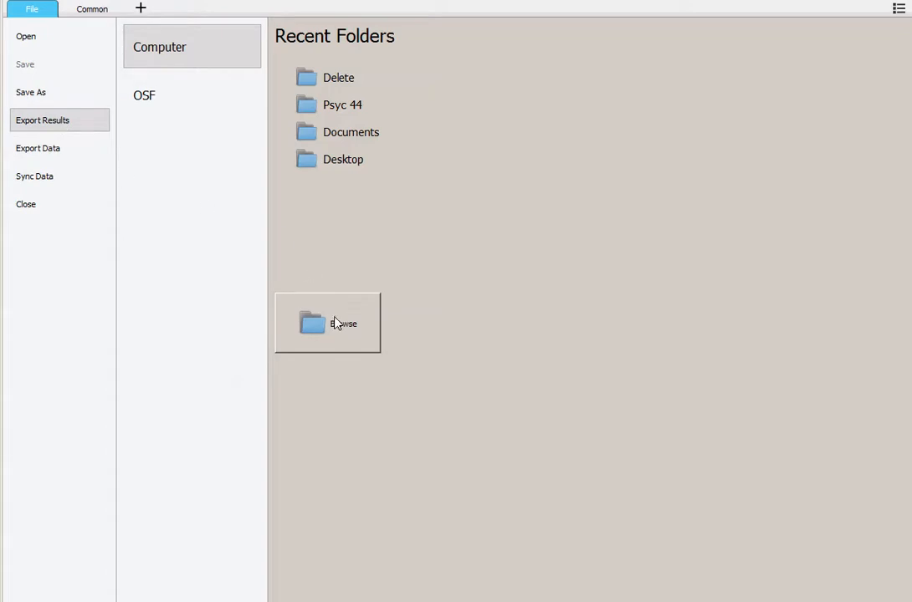
Export the results as Fake.html and view them in Firefox
{"action": "left_click", "coordinate": [327, 323]}
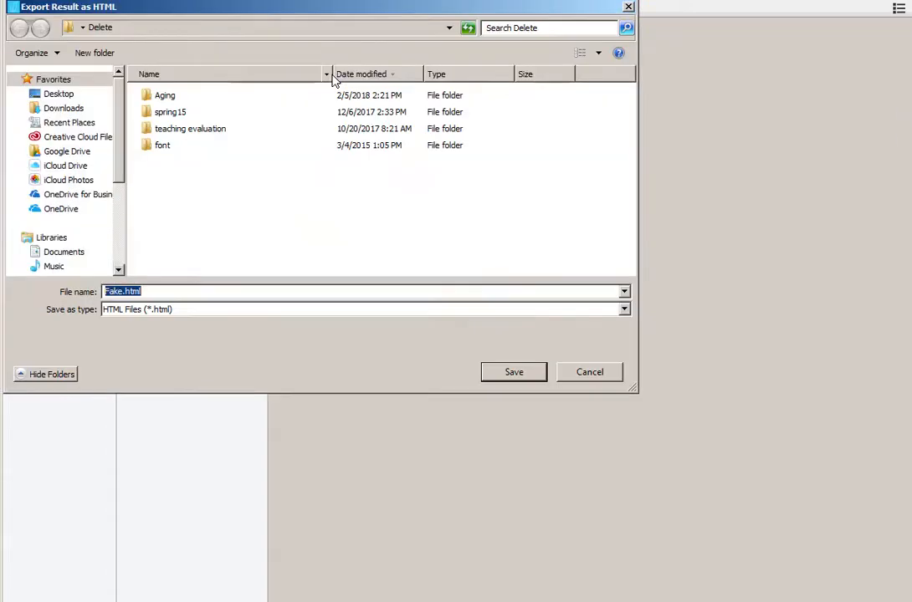
{"action": "mouse_move", "coordinate": [516, 356]}
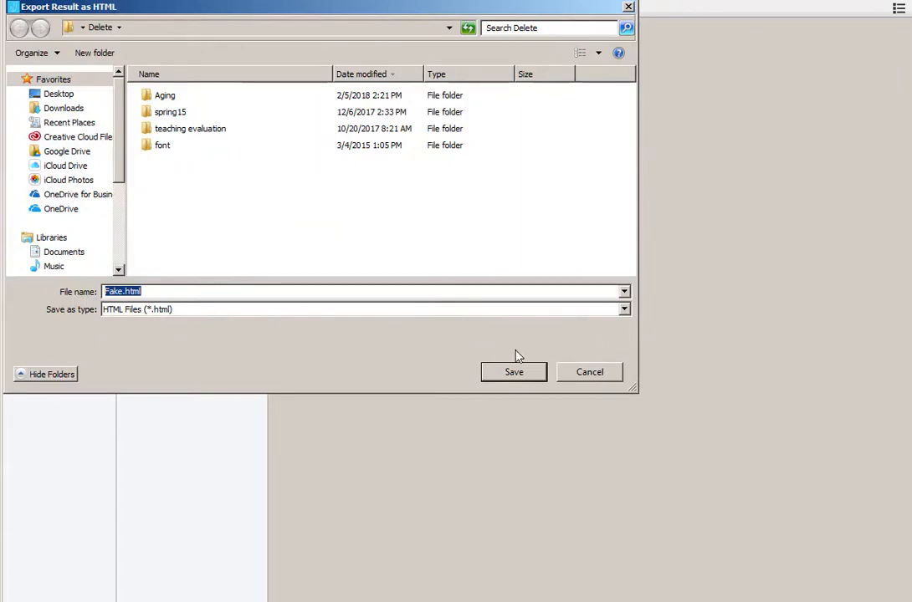
{"action": "left_click", "coordinate": [513, 371]}
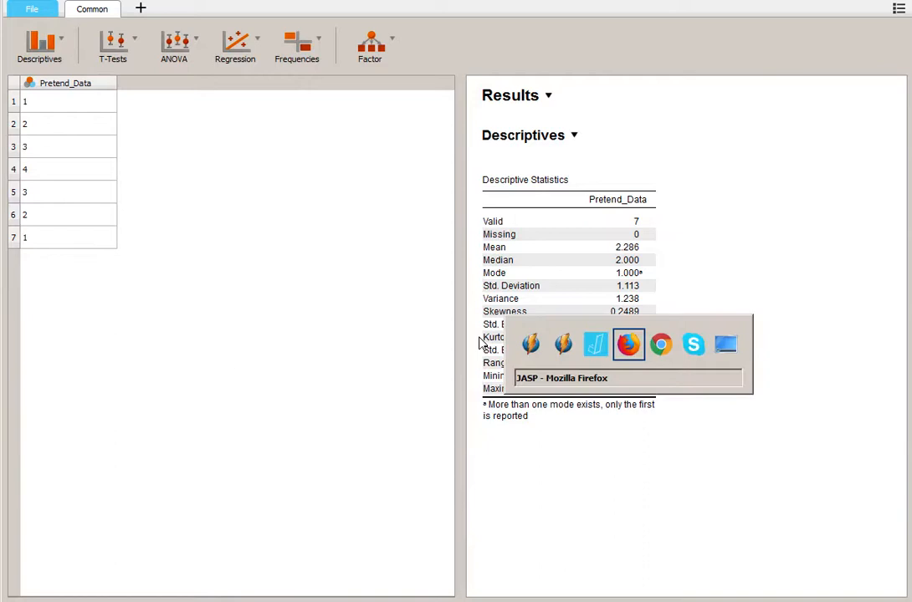
{"action": "left_click", "coordinate": [629, 344]}
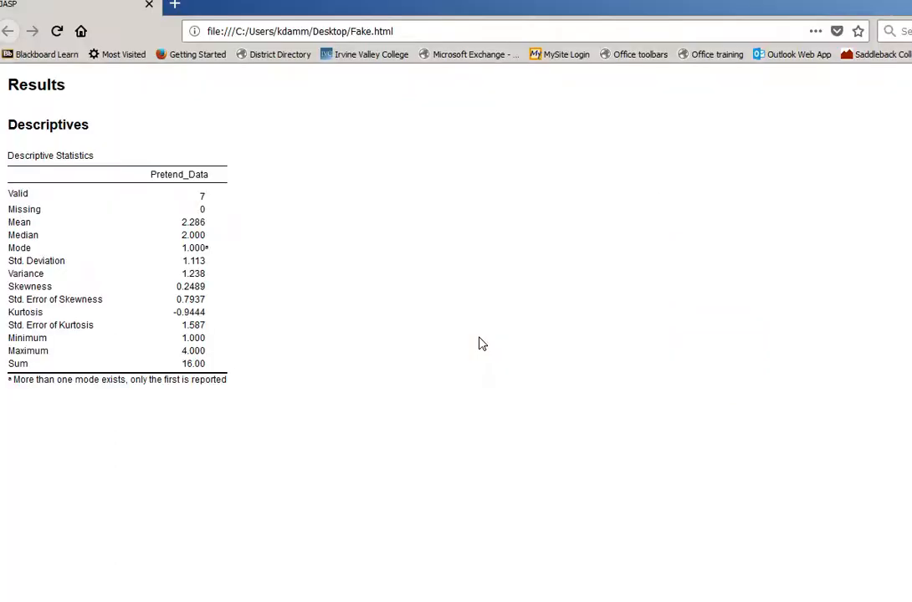